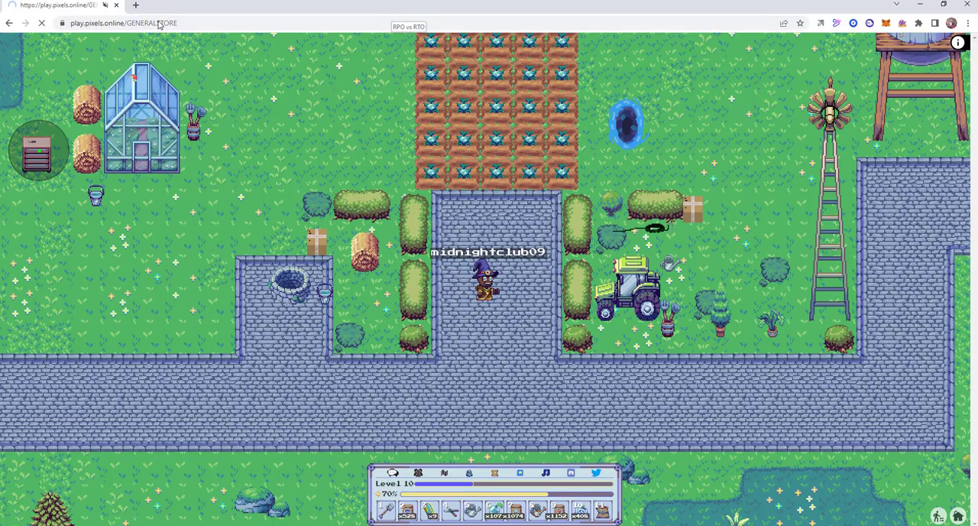
Step: Reload the GENERALSTORE page to reach the Connect Your NFT screen
click(42, 23)
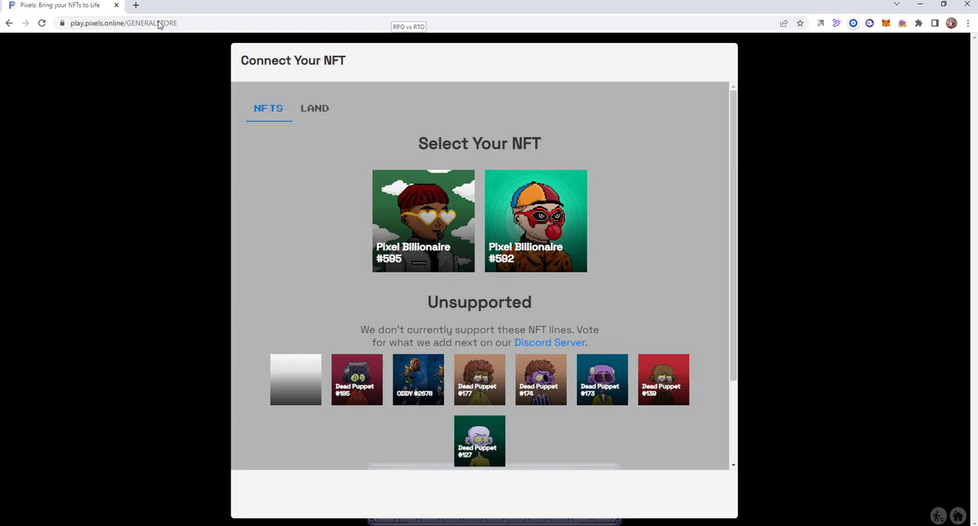
mouse_move(693, 495)
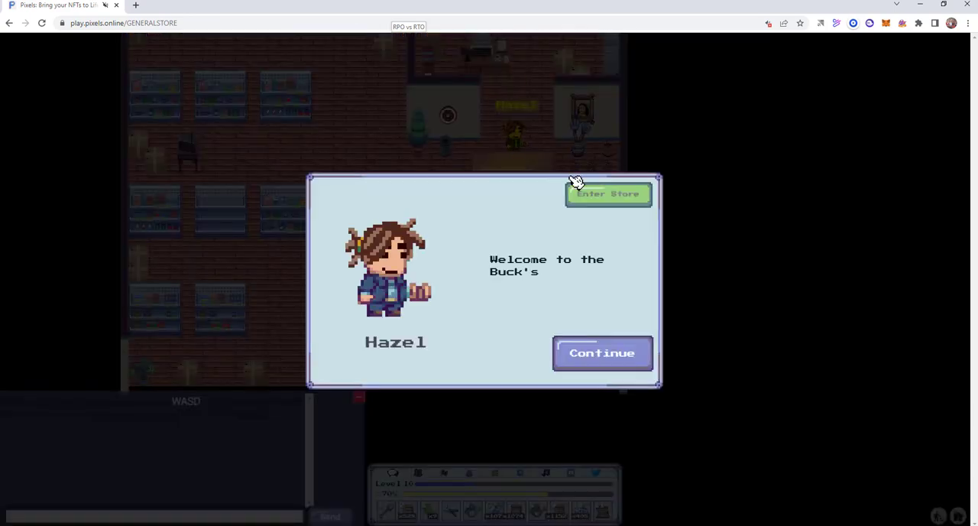
Step: Enter the store, browse the Cooking goods, and switch to selling items
click(607, 193)
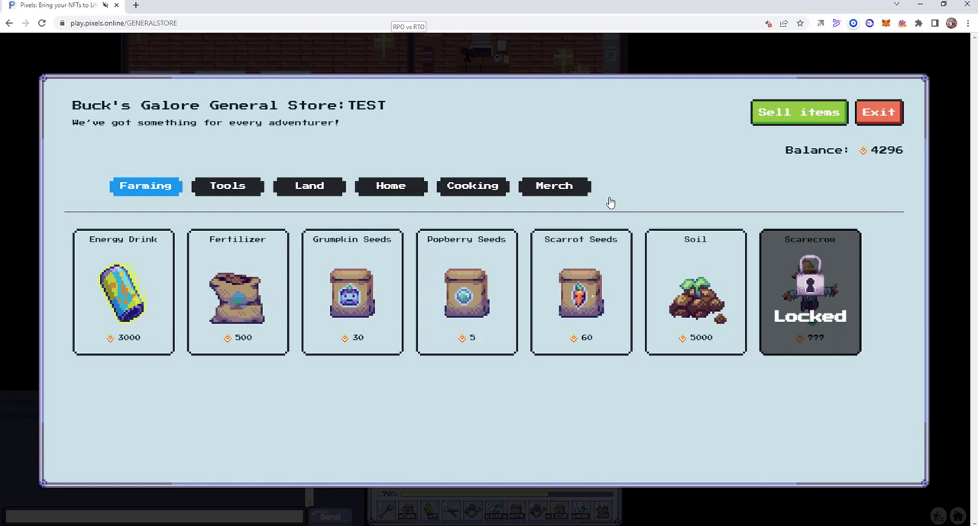
click(472, 186)
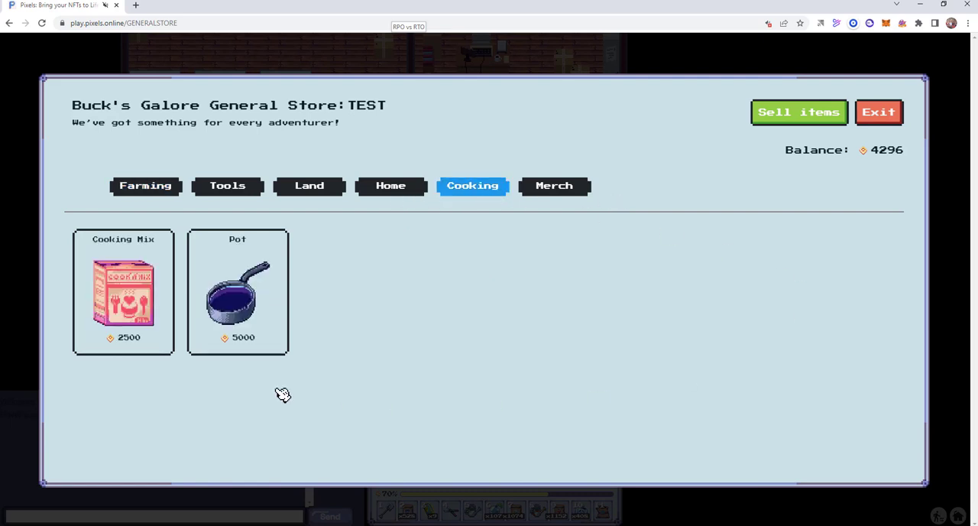
mouse_move(418, 230)
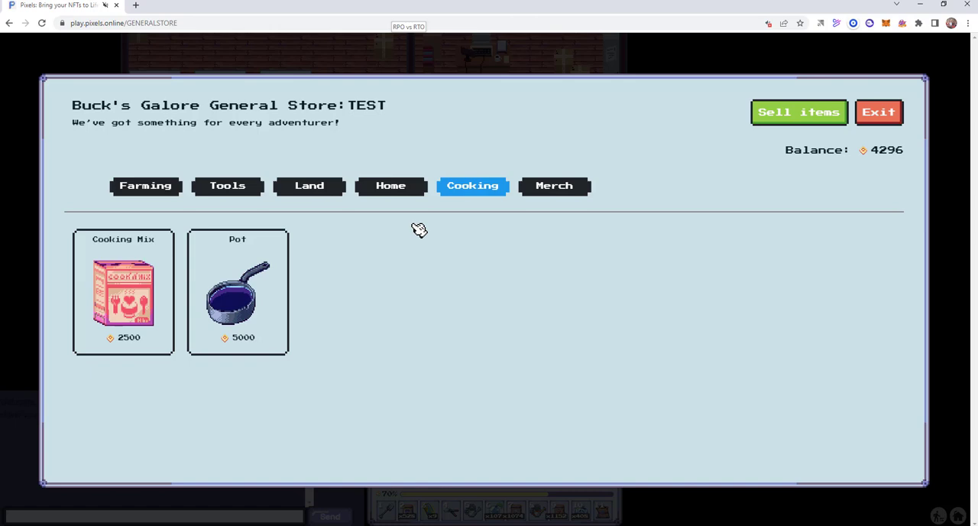
click(798, 112)
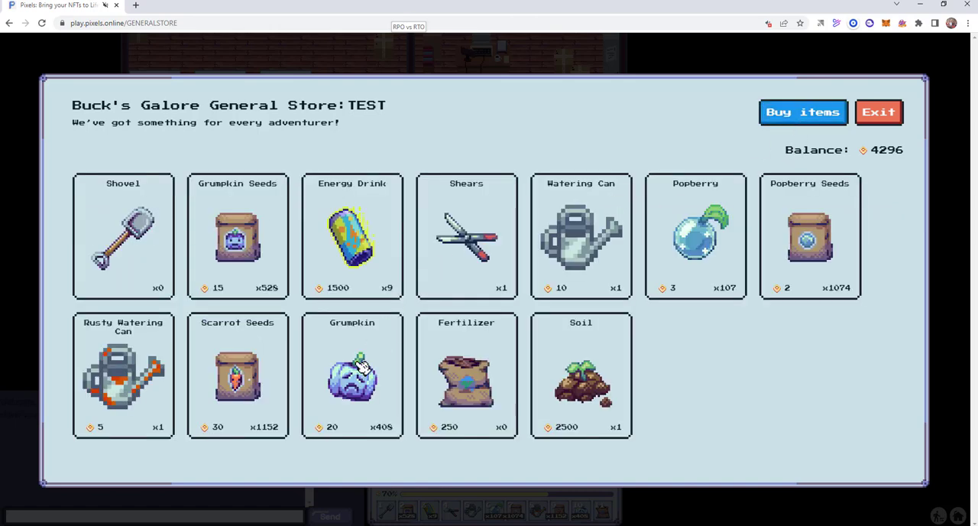
Step: Try selling all 408 Grumpkin, then sell one Soil for 2500
click(352, 374)
text(200)
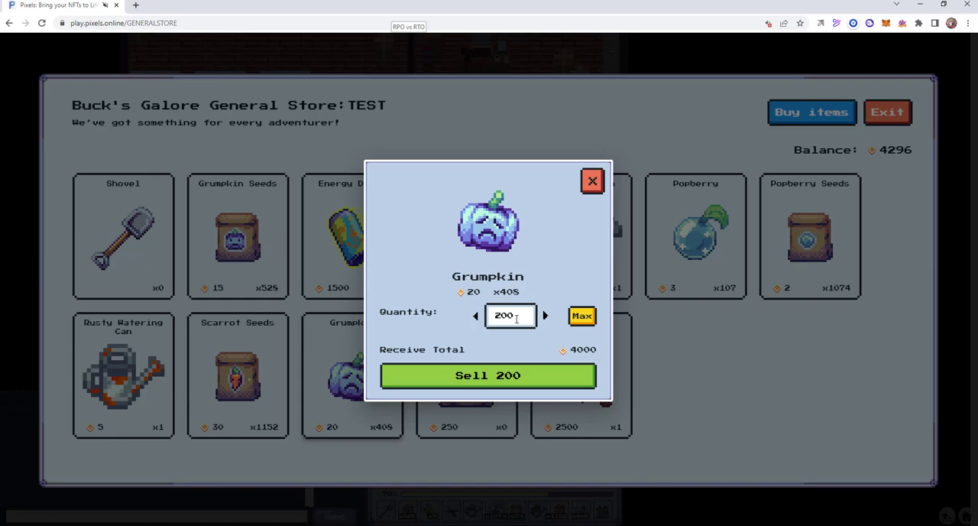
click(582, 315)
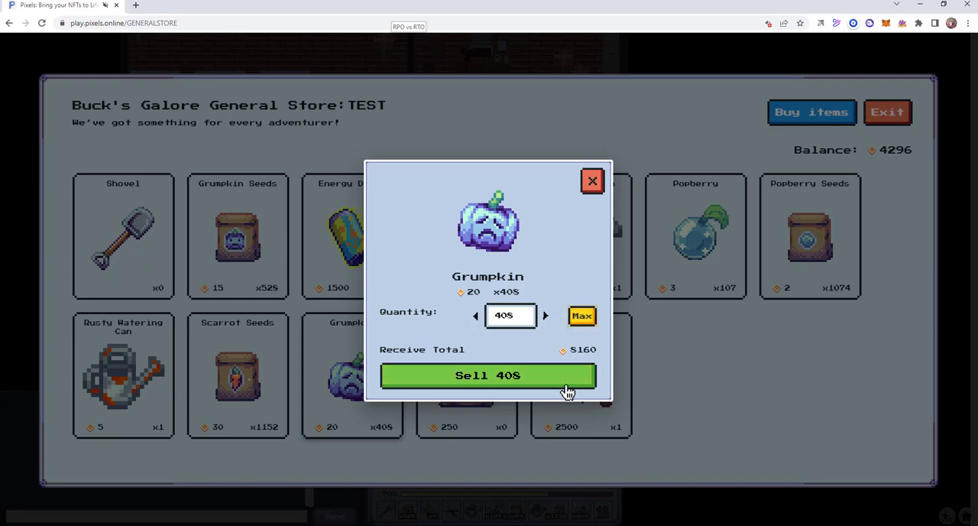
click(592, 181)
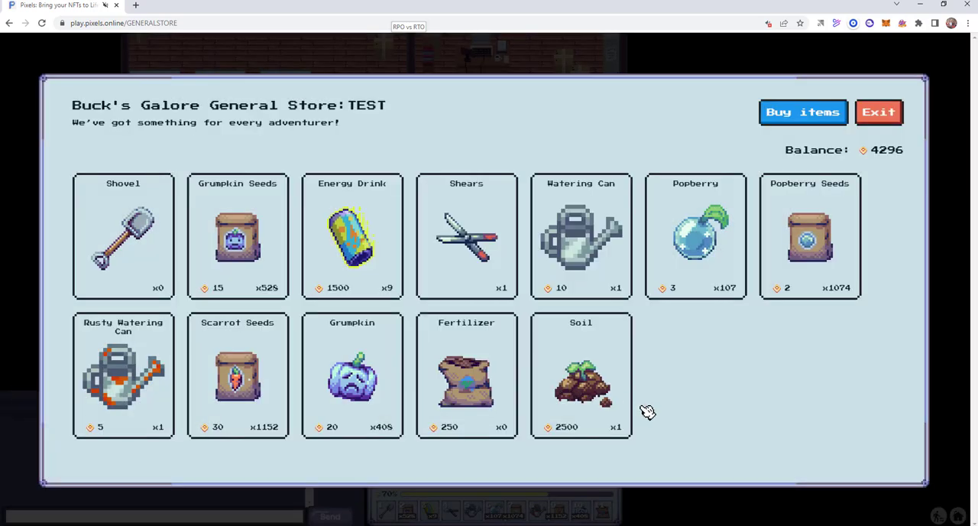
click(581, 374)
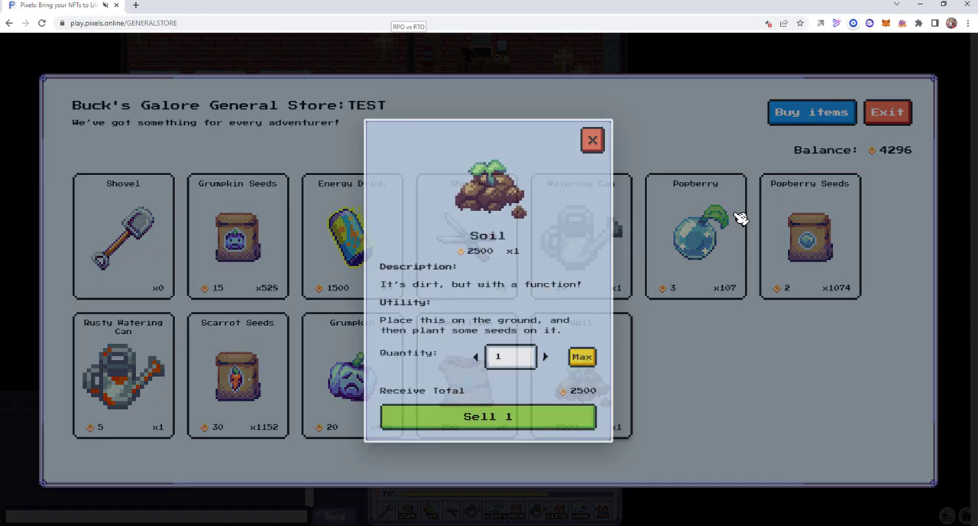
click(487, 415)
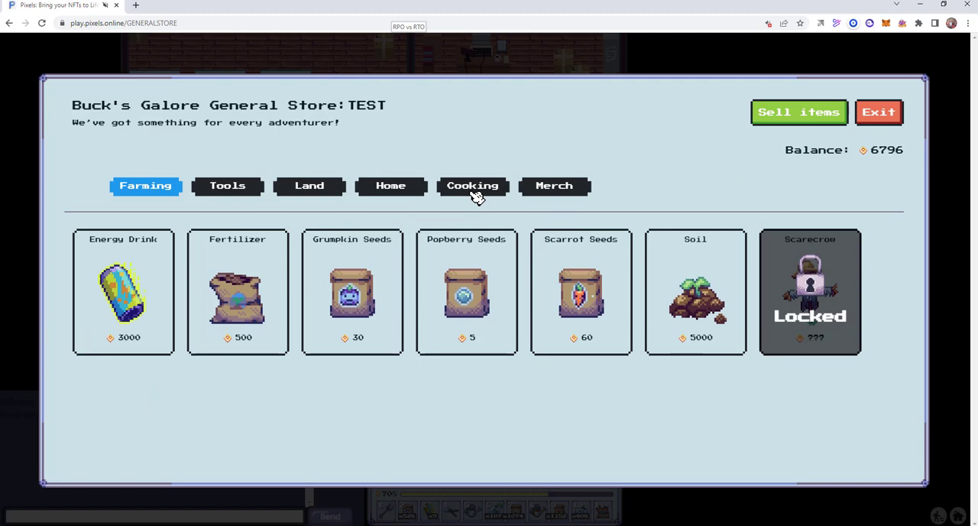
Step: Skip the Cooking Mix offer and buy the Pot for 5000
click(473, 185)
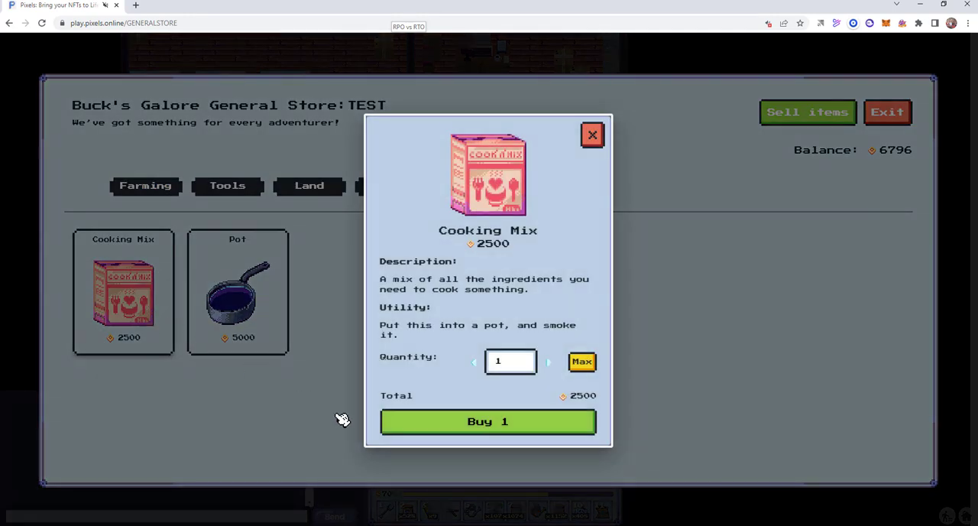
click(591, 135)
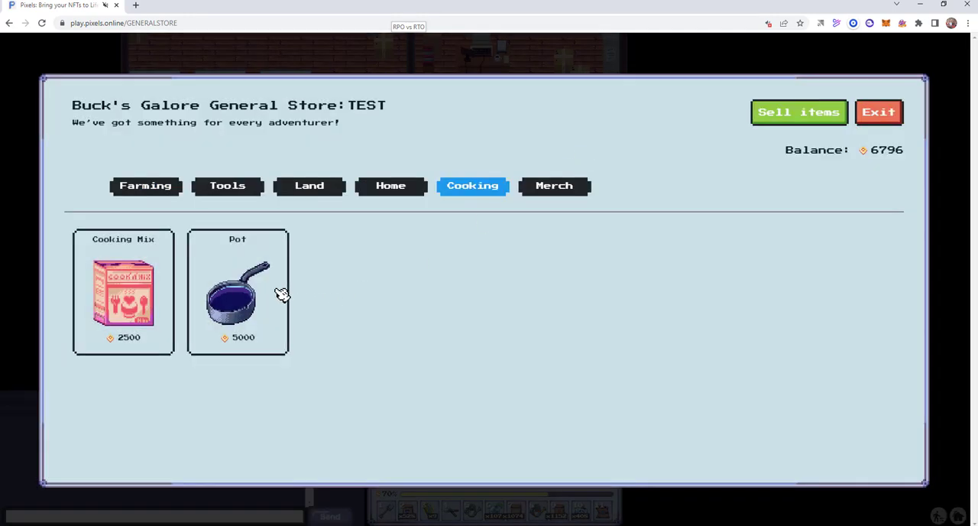
click(237, 294)
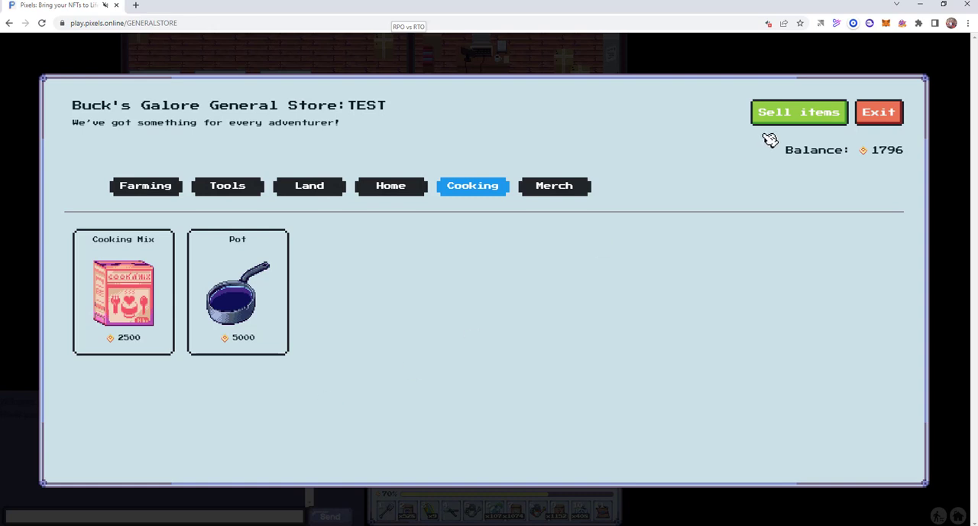
Step: Sell 500 Scarrot Seeds, bringing the balance to 16796, and exit
click(798, 112)
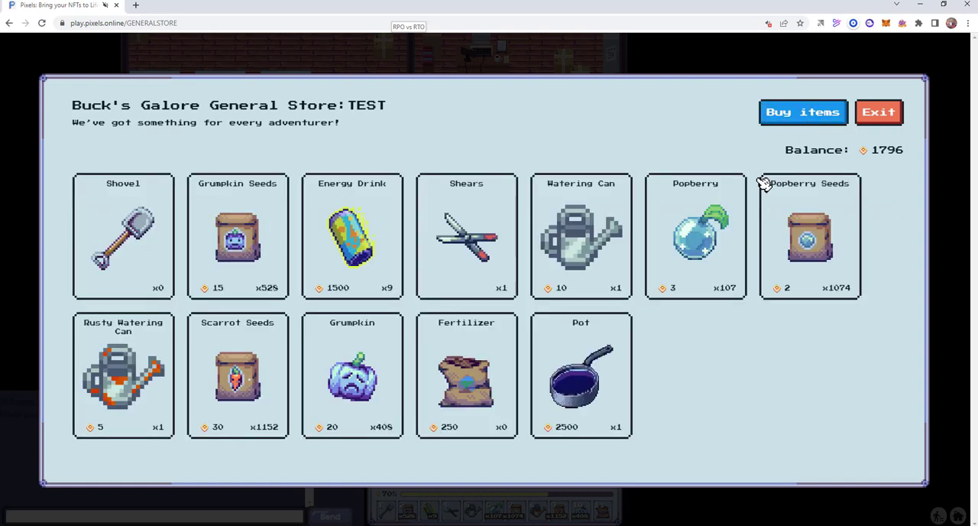
mouse_move(365, 214)
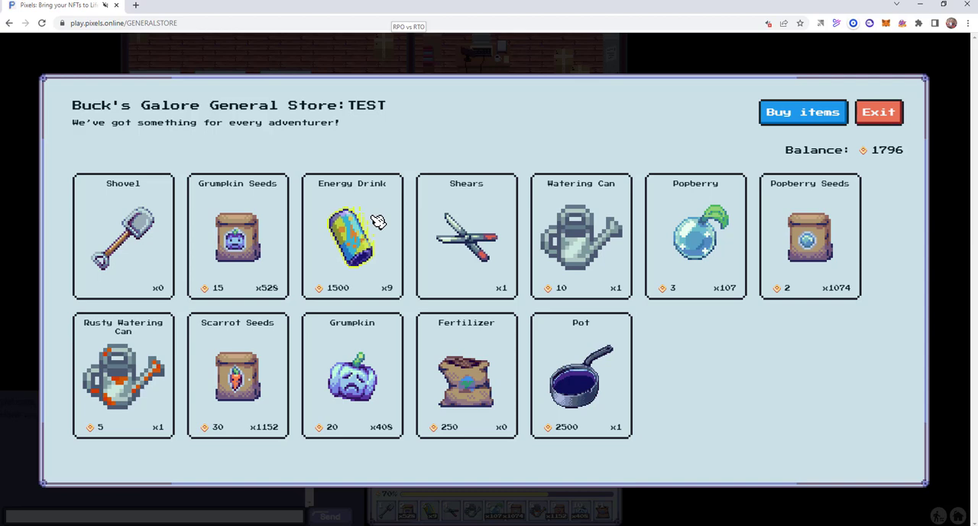
click(352, 237)
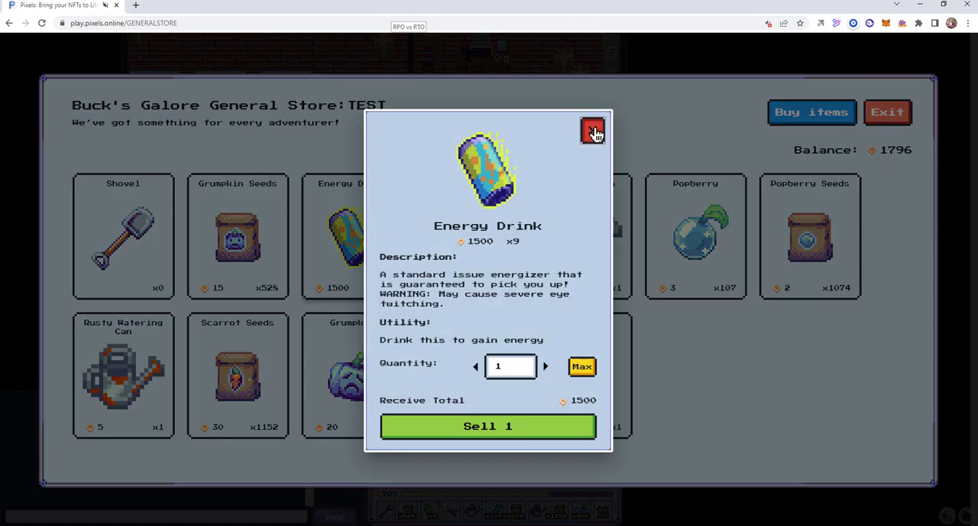
click(237, 375)
text(50)
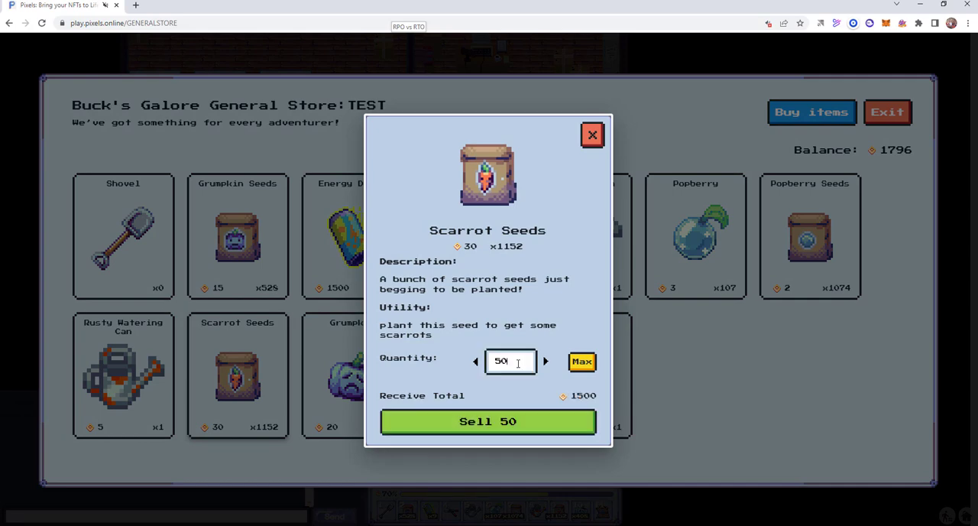
click(487, 421)
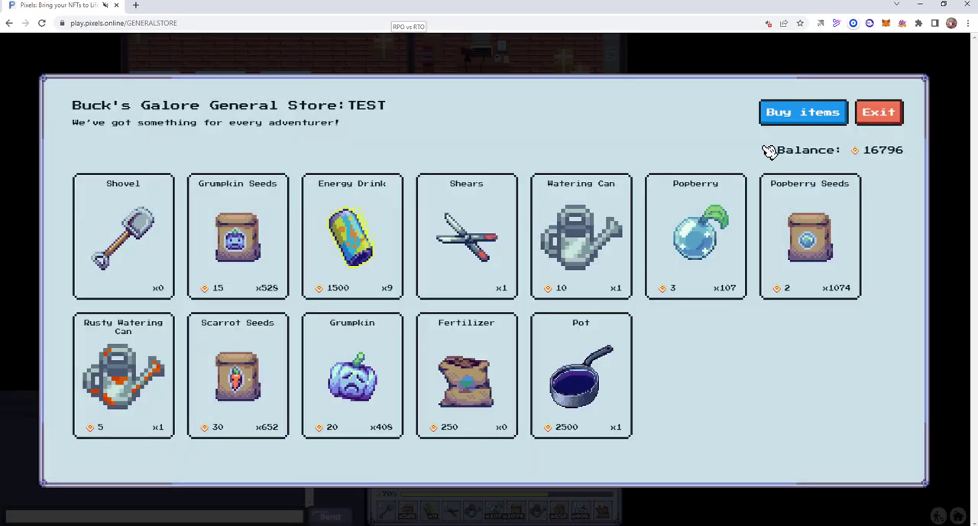
click(802, 111)
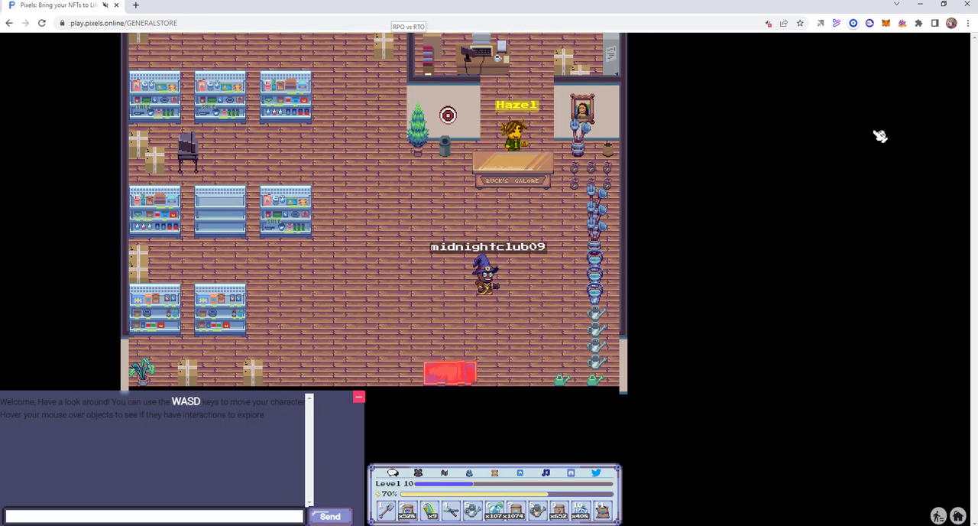
Step: Leave the store and travel to the campfire on FARM102
click(122, 22)
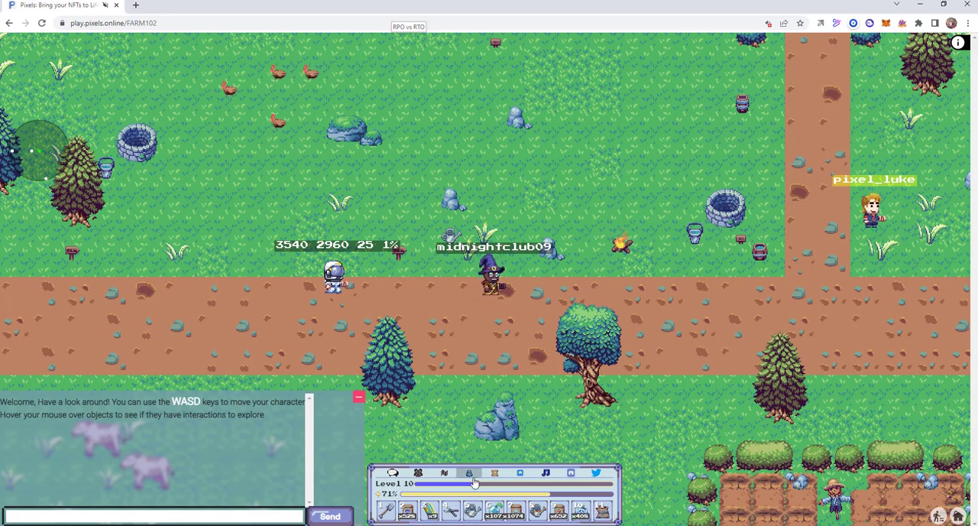
Step: Check the inventory contents, then close it
click(495, 472)
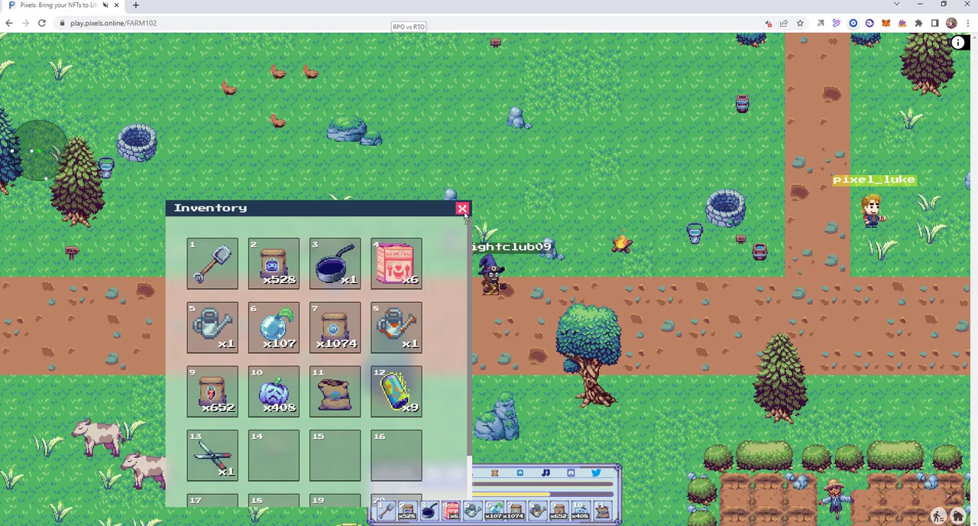
click(461, 208)
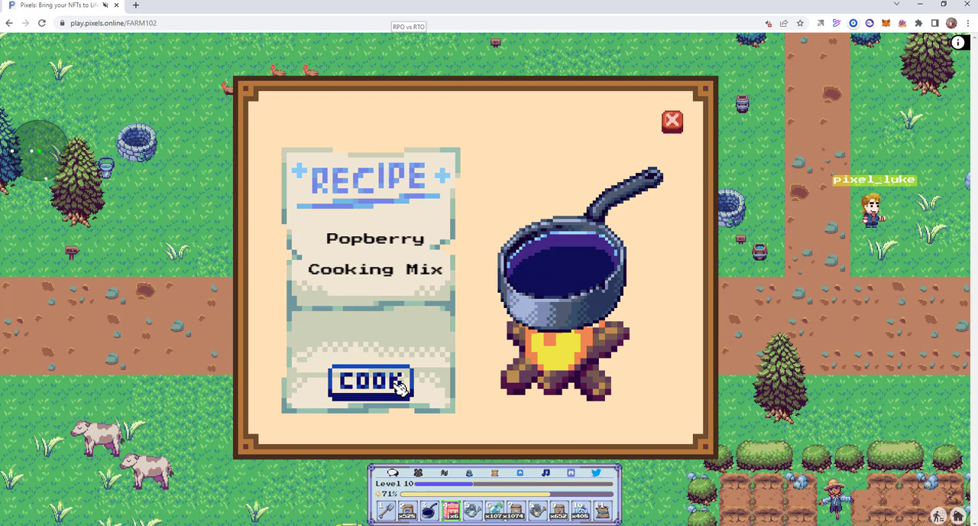
Step: Cook the Popberry recipe and collect the Popberry Loaf
click(370, 382)
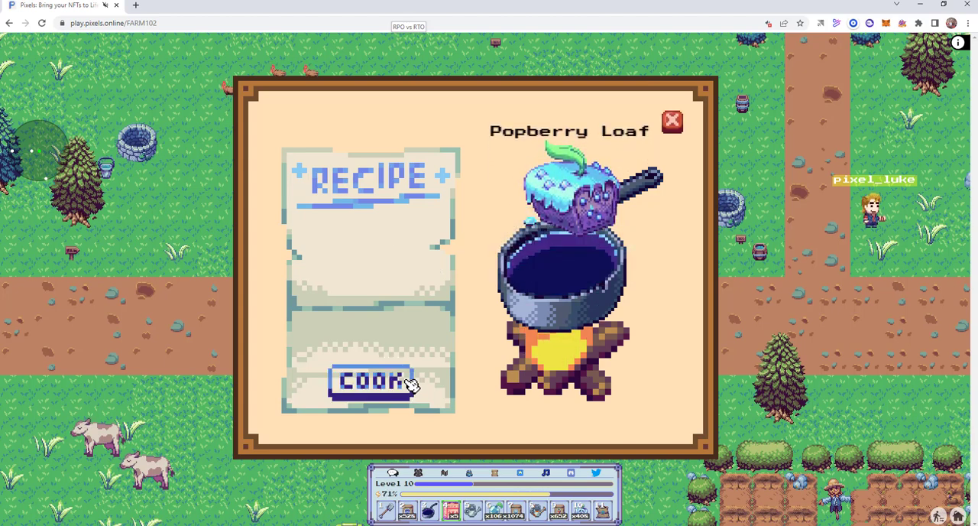
click(370, 382)
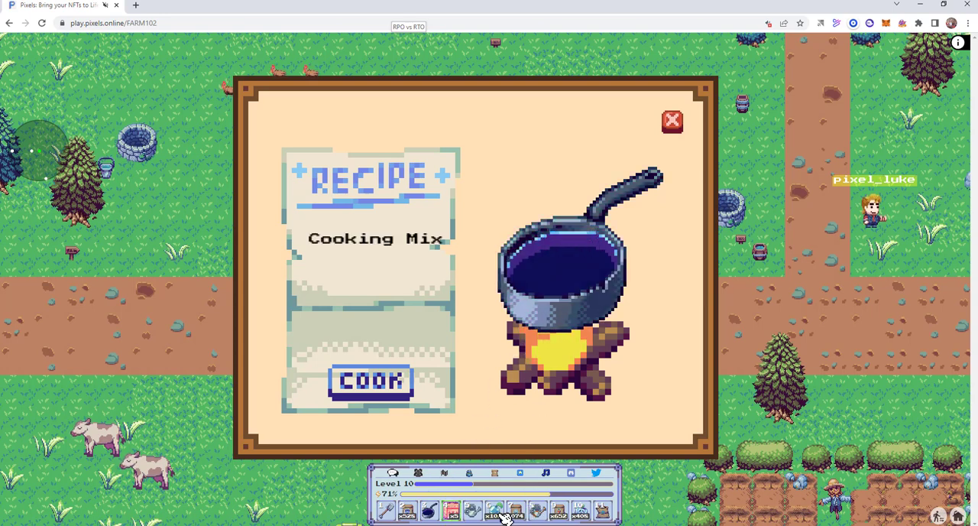
Step: Add Grumpkin, cook and collect the Grumpkin Pie, then review the inventory
click(370, 382)
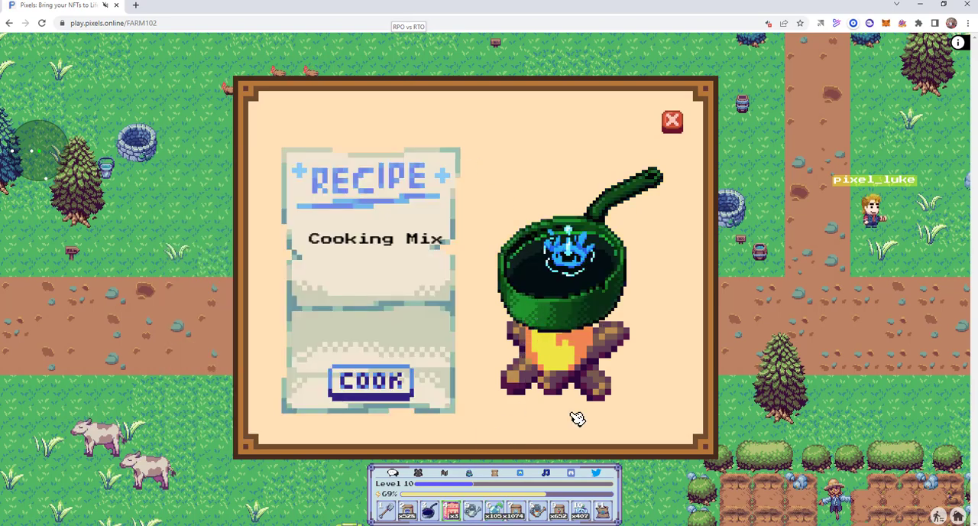
click(370, 382)
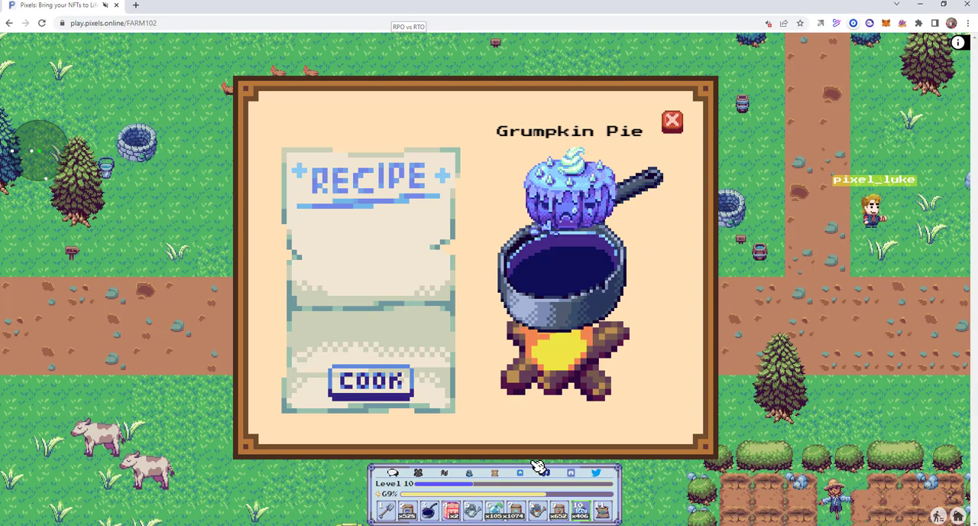
click(495, 472)
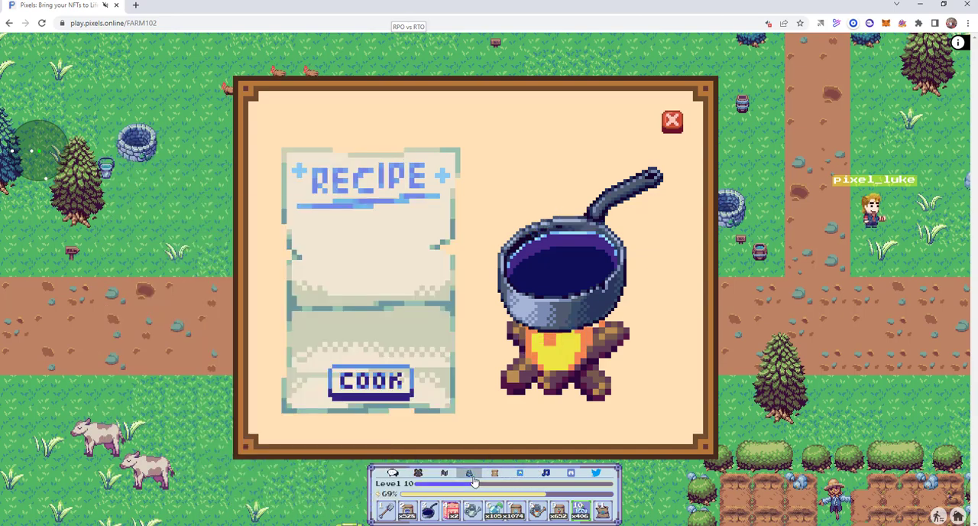
click(469, 472)
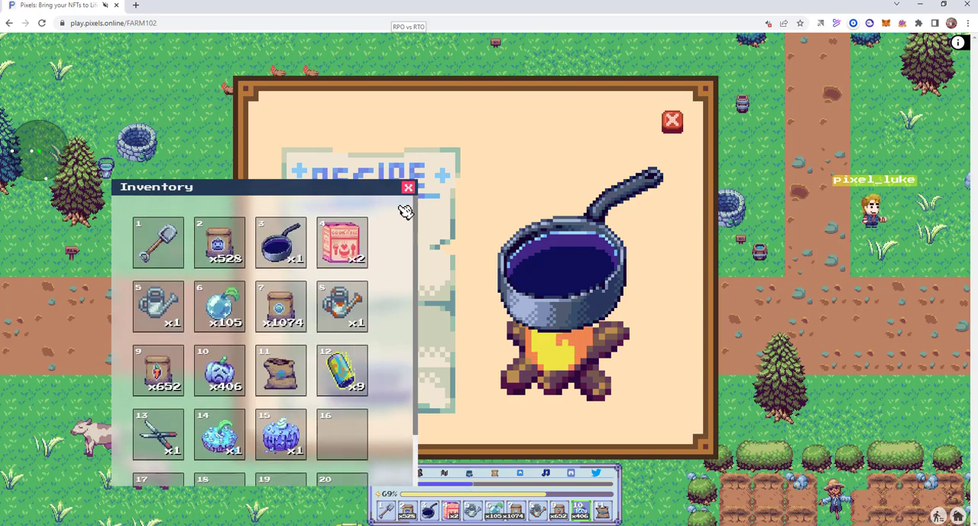
click(408, 187)
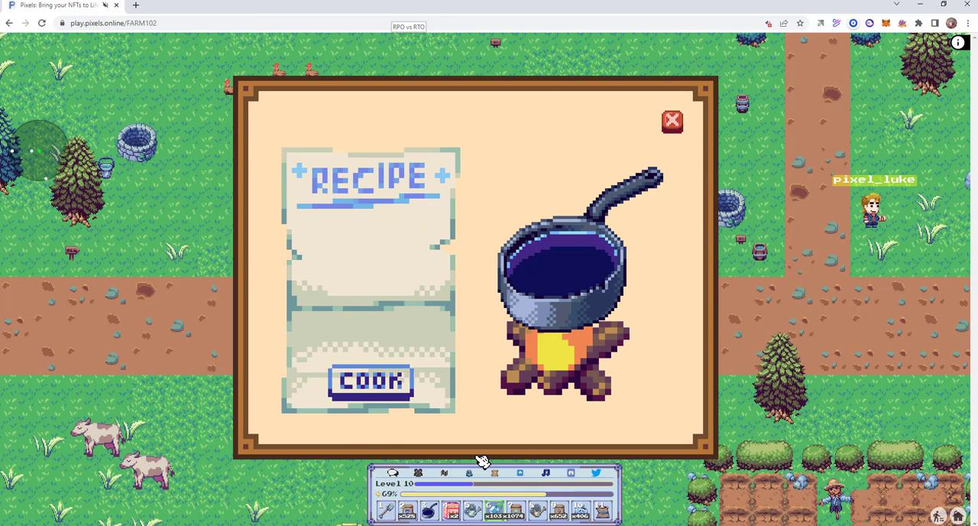
mouse_move(533, 418)
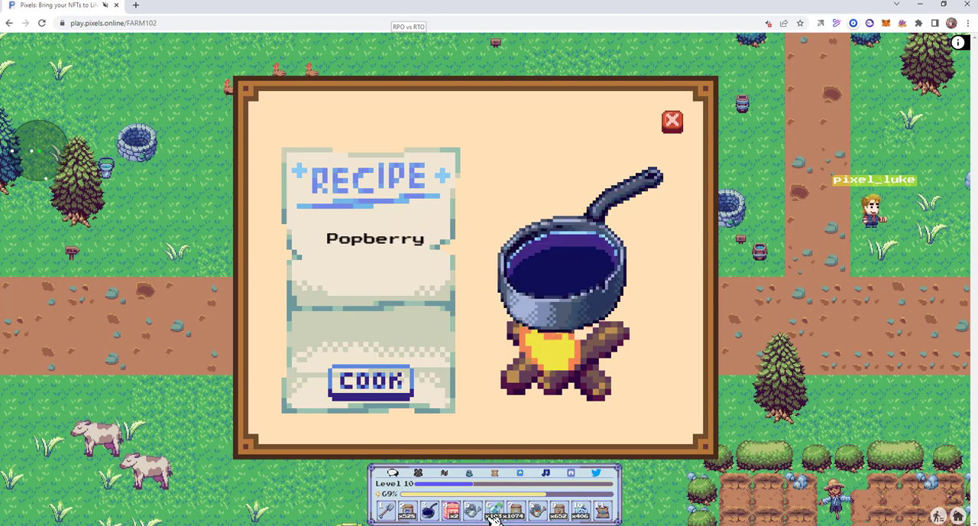
Step: Add another Popberry to cook sludge, then close the inventory
click(370, 382)
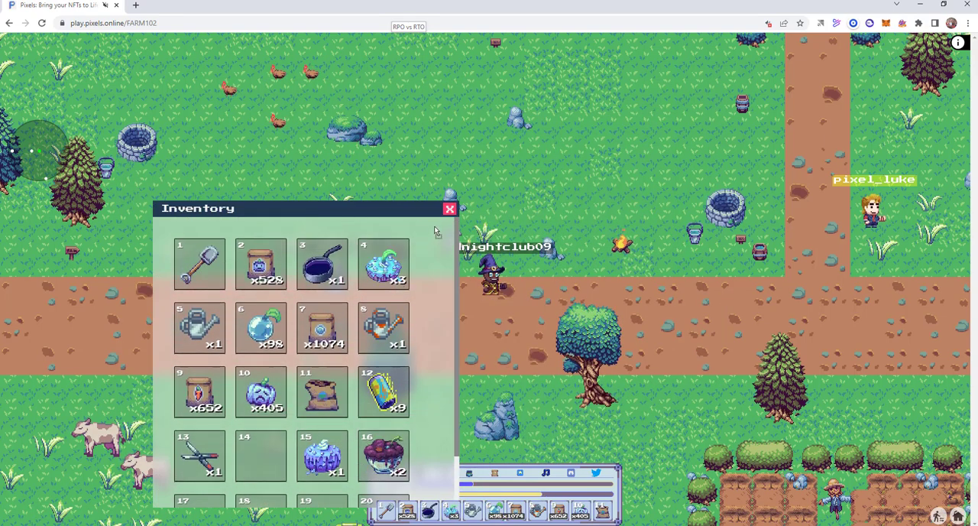
click(450, 209)
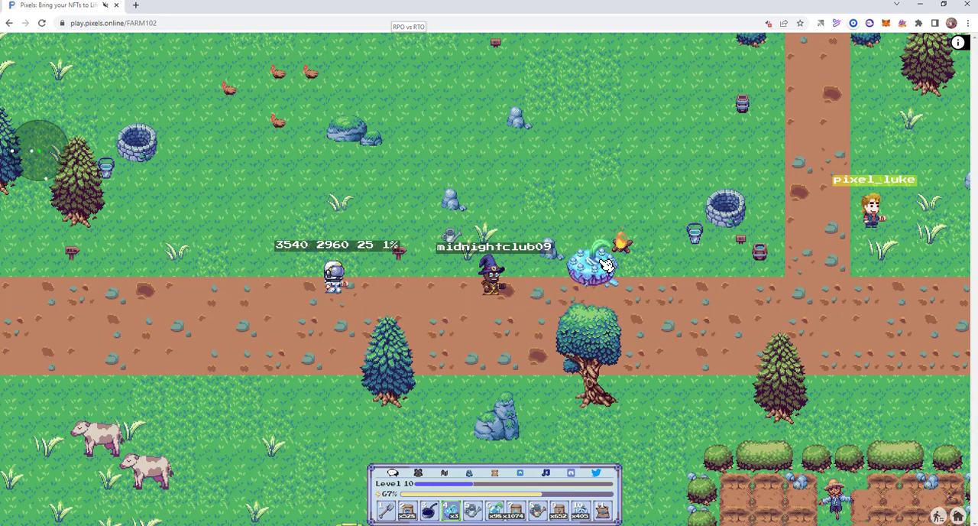